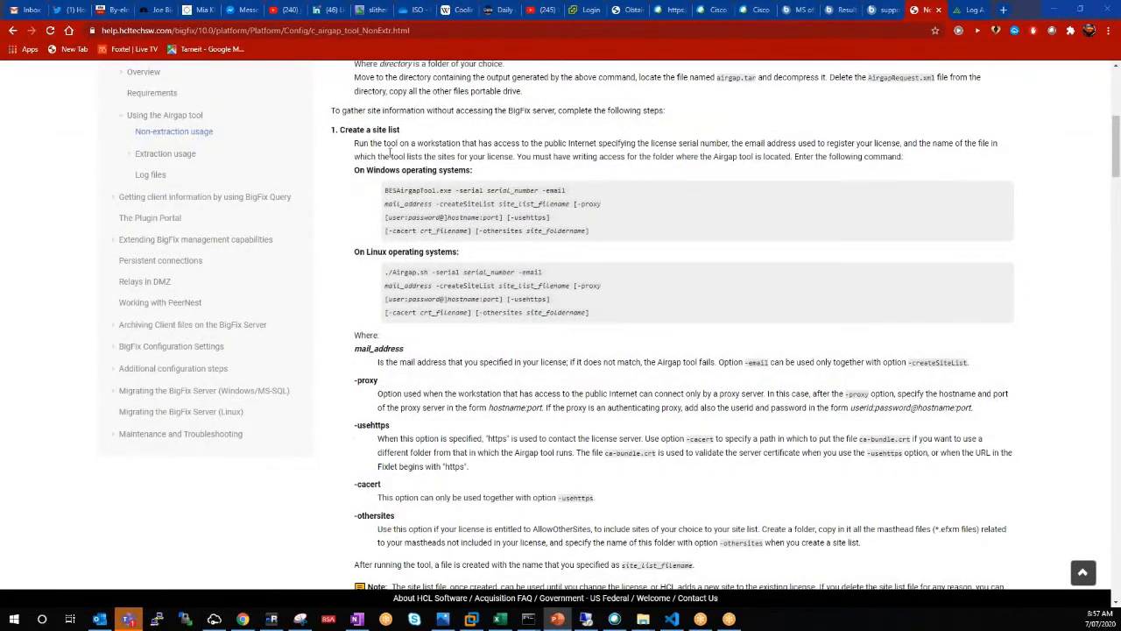
- Review the documented Windows command: the -serial option, its serial number, and -createSiteList with its filename placeholder
double_click(368, 130)
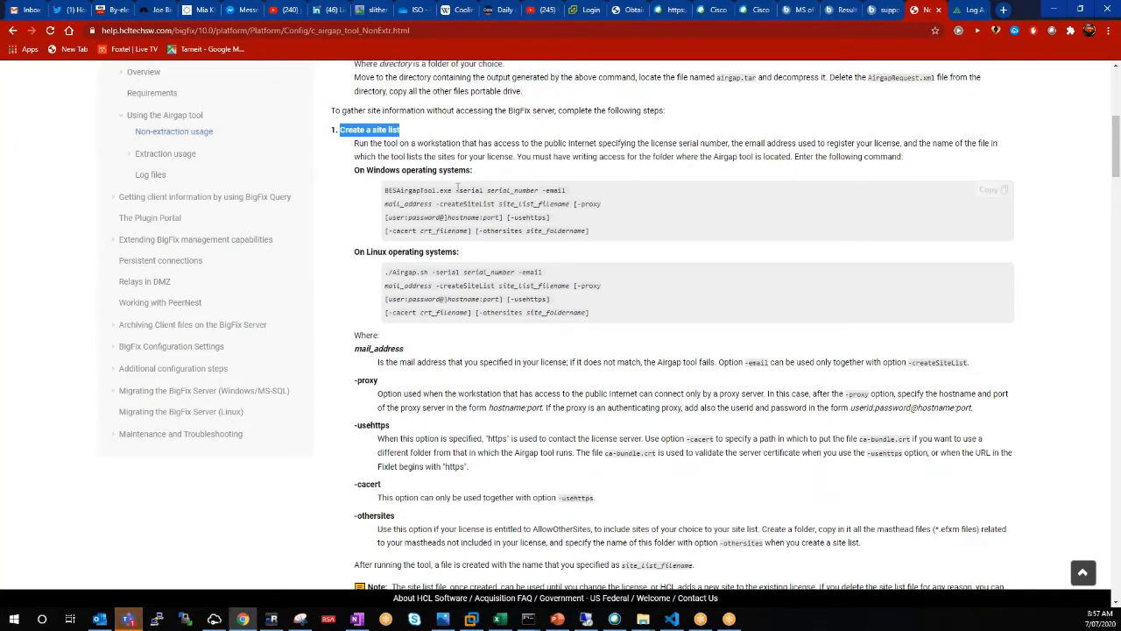
mouse_move(427, 189)
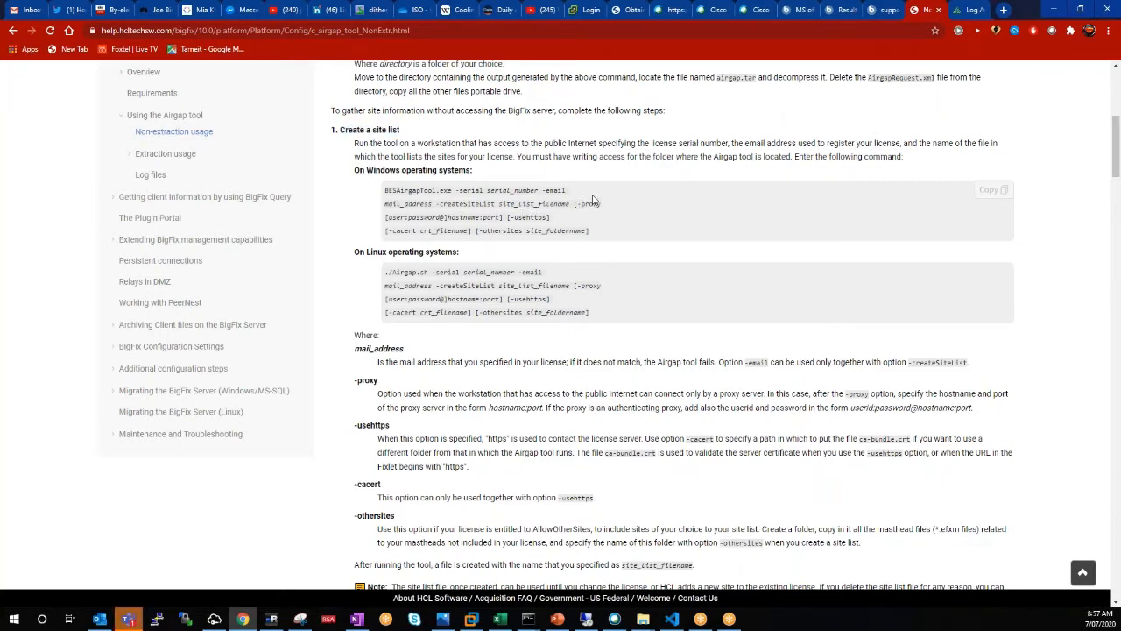
mouse_move(470, 204)
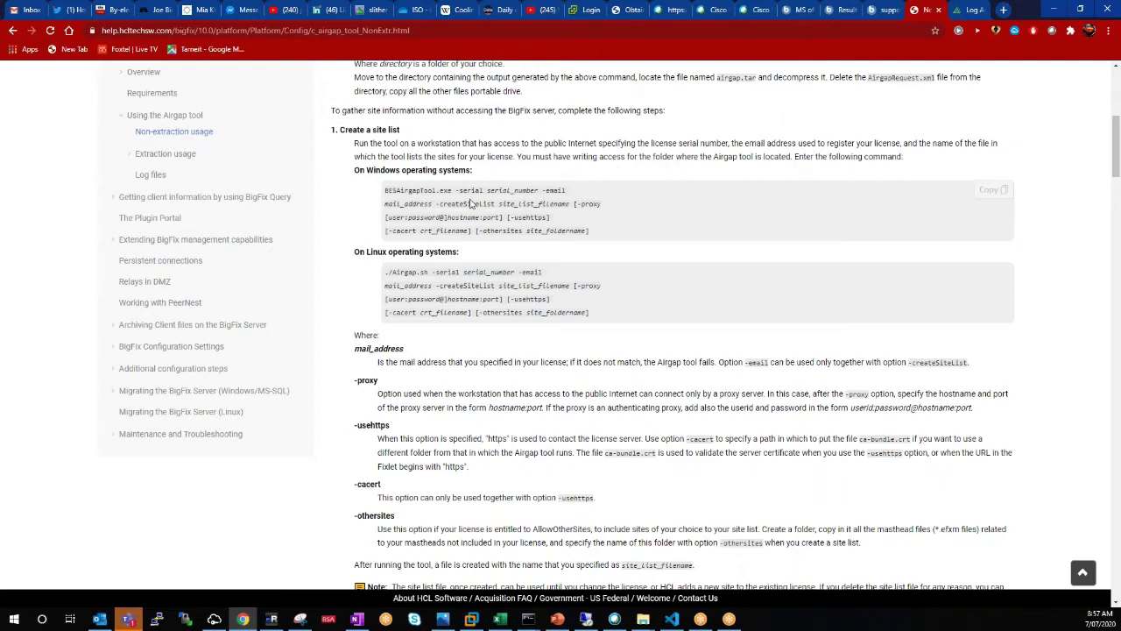
double_click(454, 189)
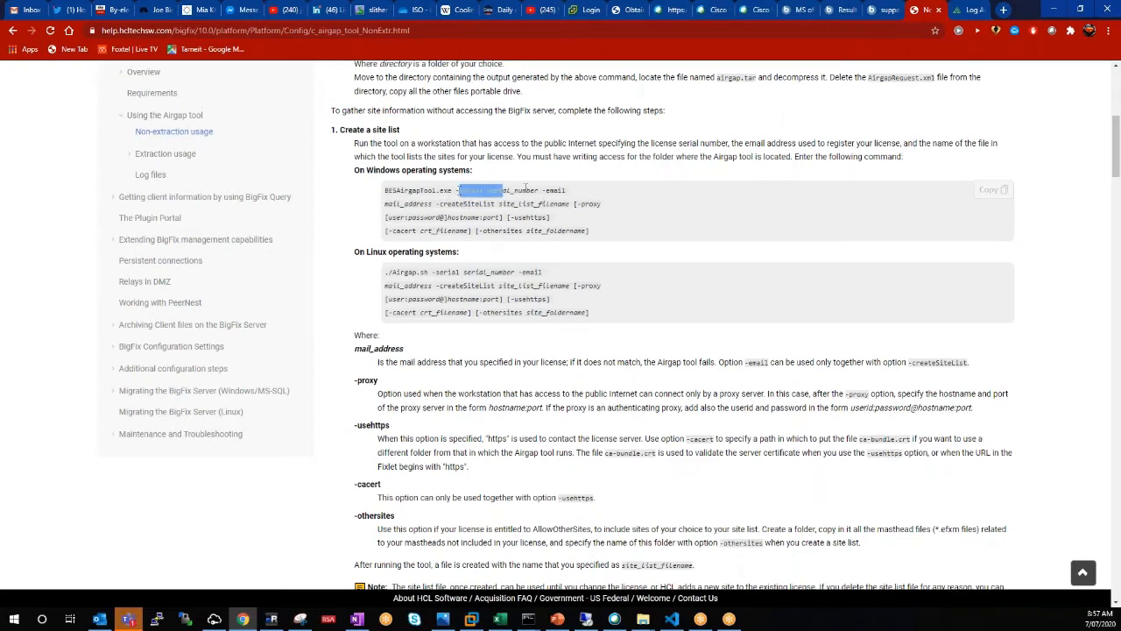
drag(459, 190, 539, 189)
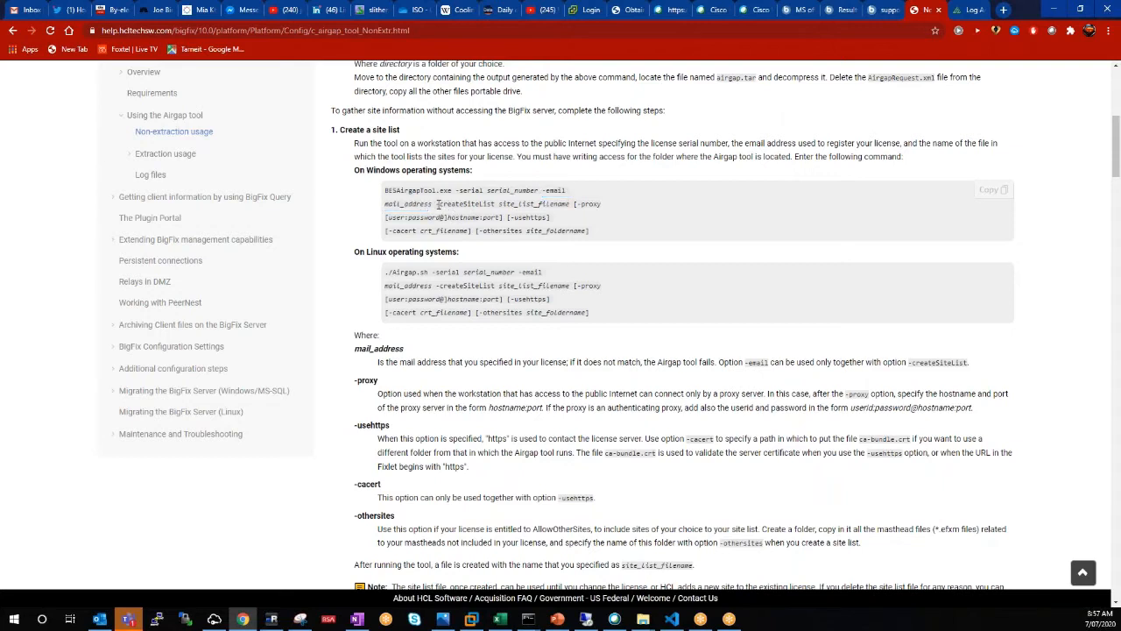
double_click(466, 203)
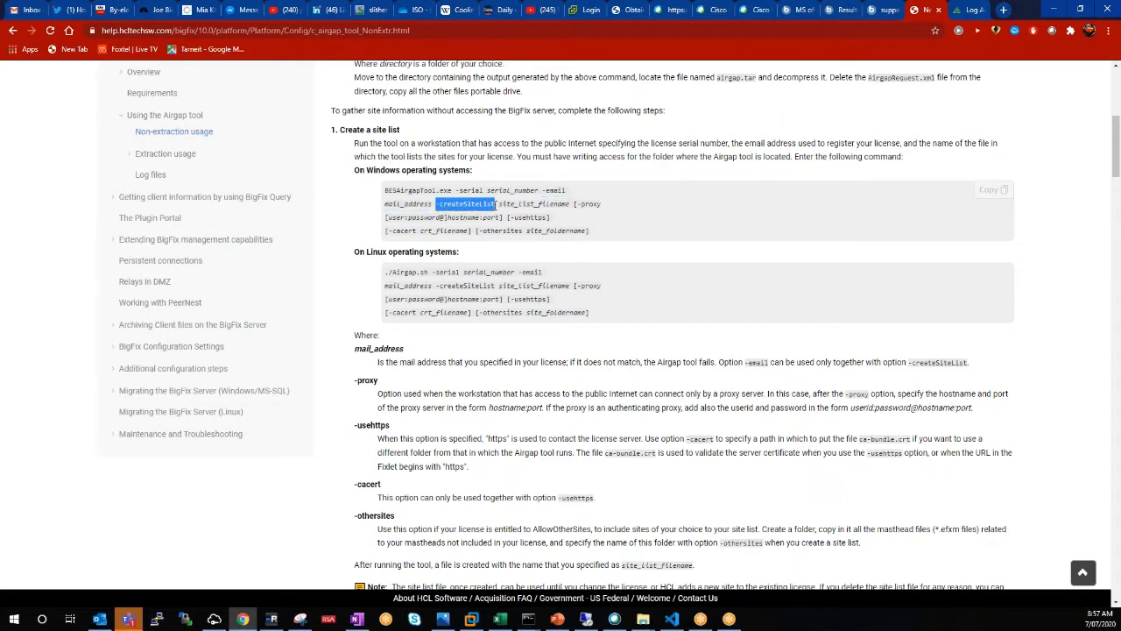
double_click(540, 203)
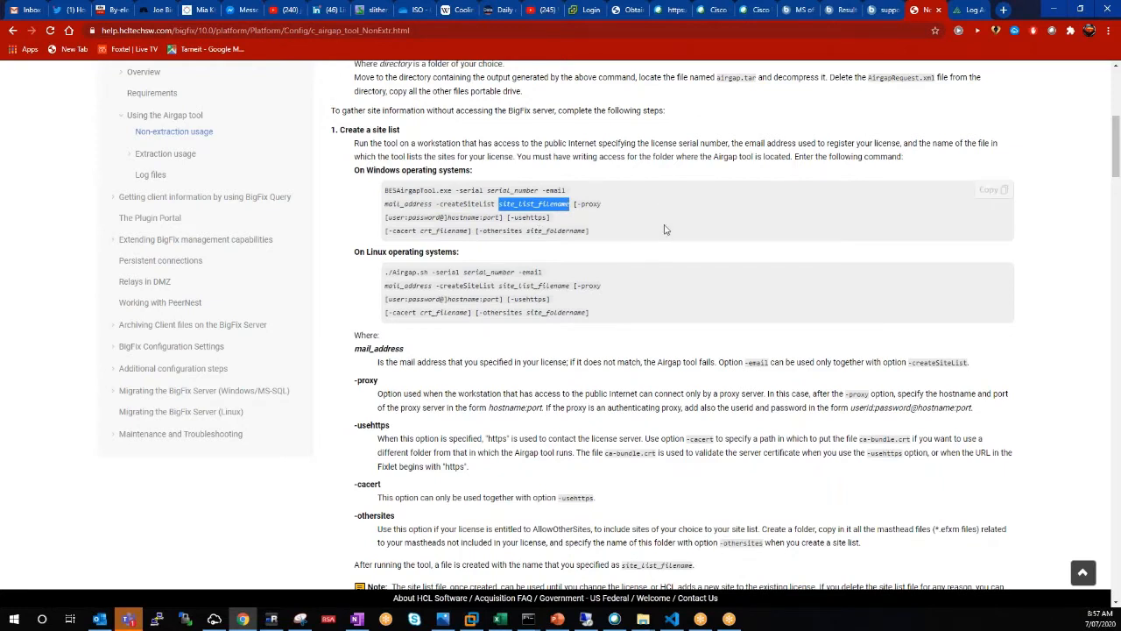
mouse_move(657, 244)
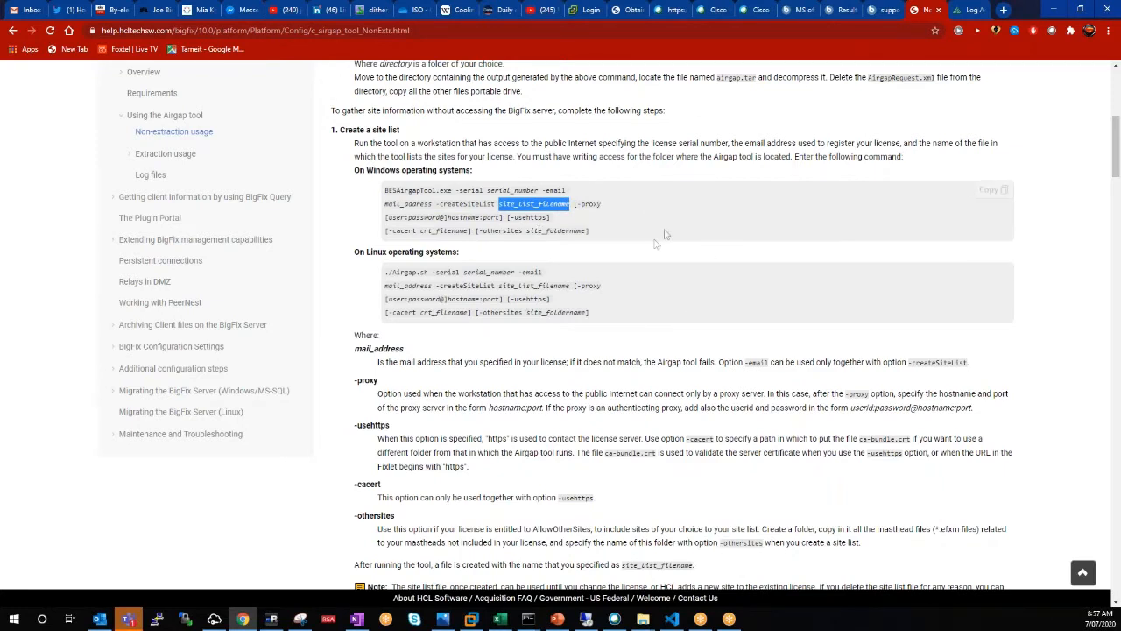
mouse_move(668, 294)
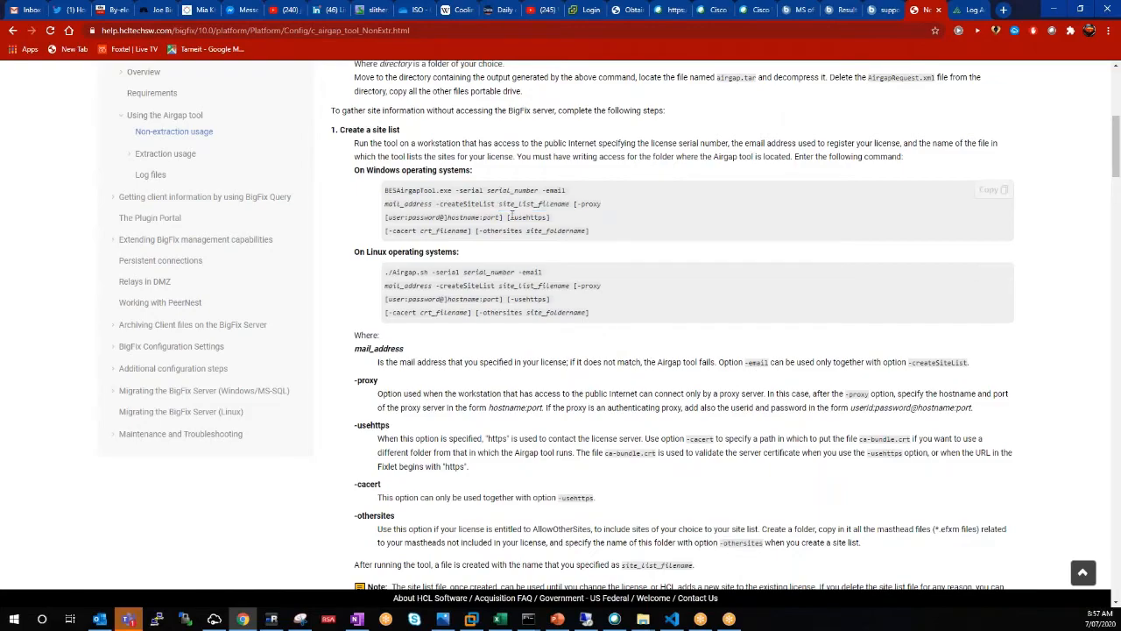
- Check the masthead file, return to the docs, and select the newly created bigfixlab_sitelist.txt
click(128, 617)
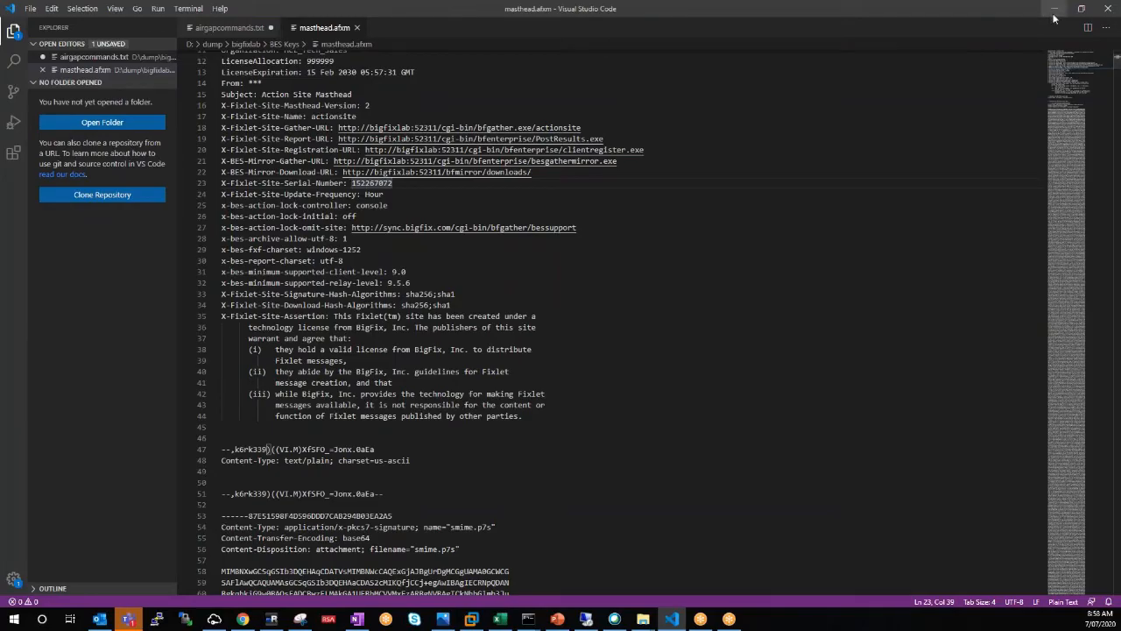
click(126, 620)
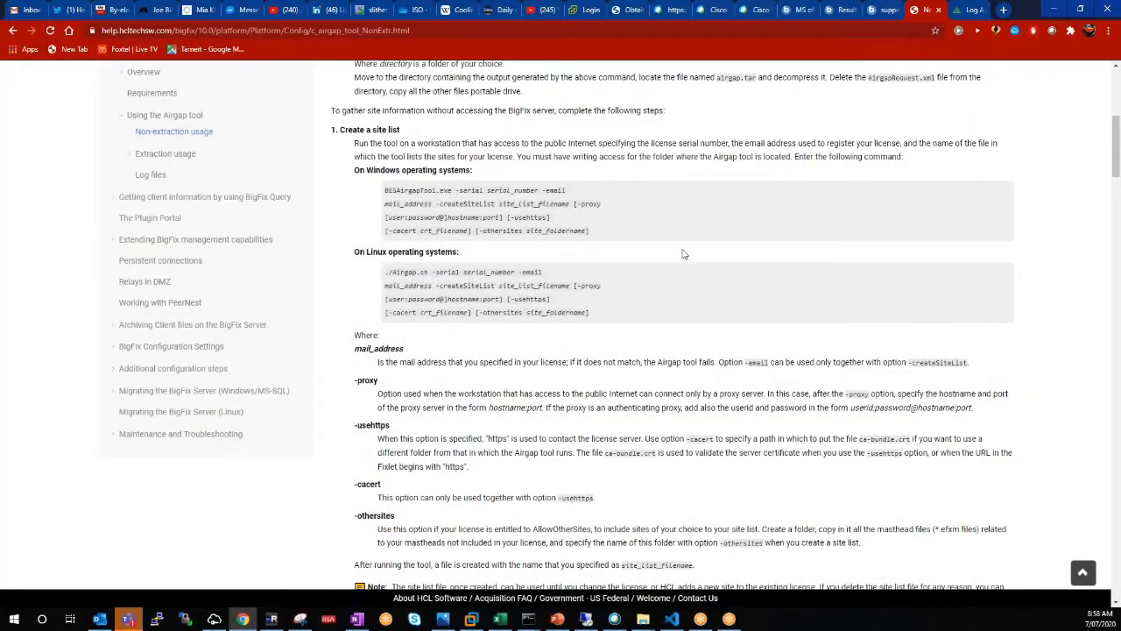
mouse_move(562, 206)
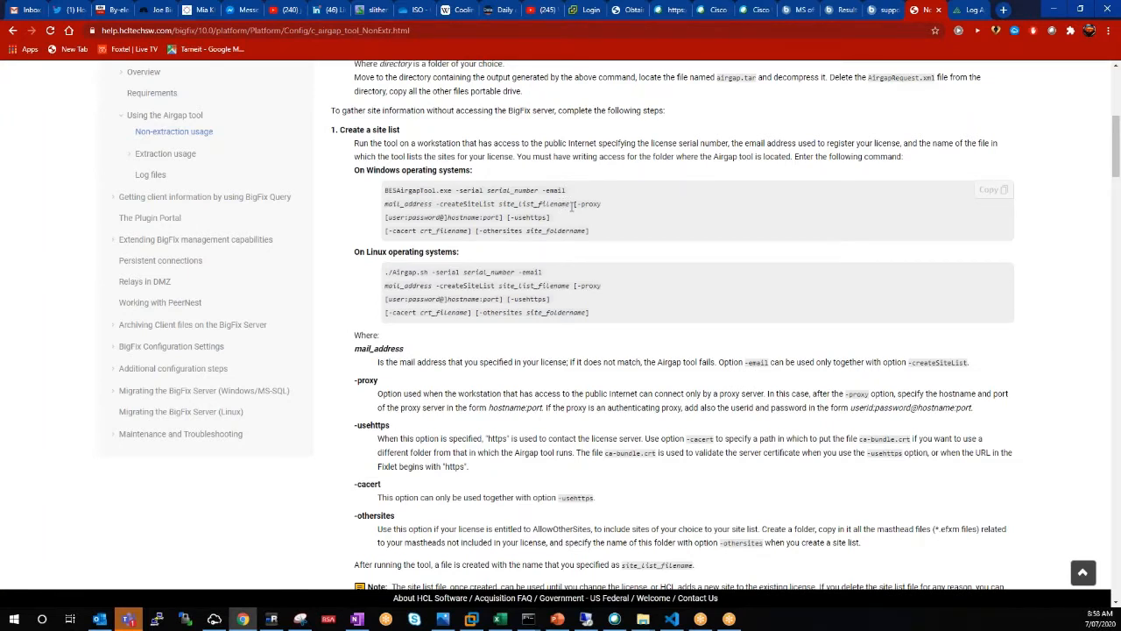
mouse_move(571, 214)
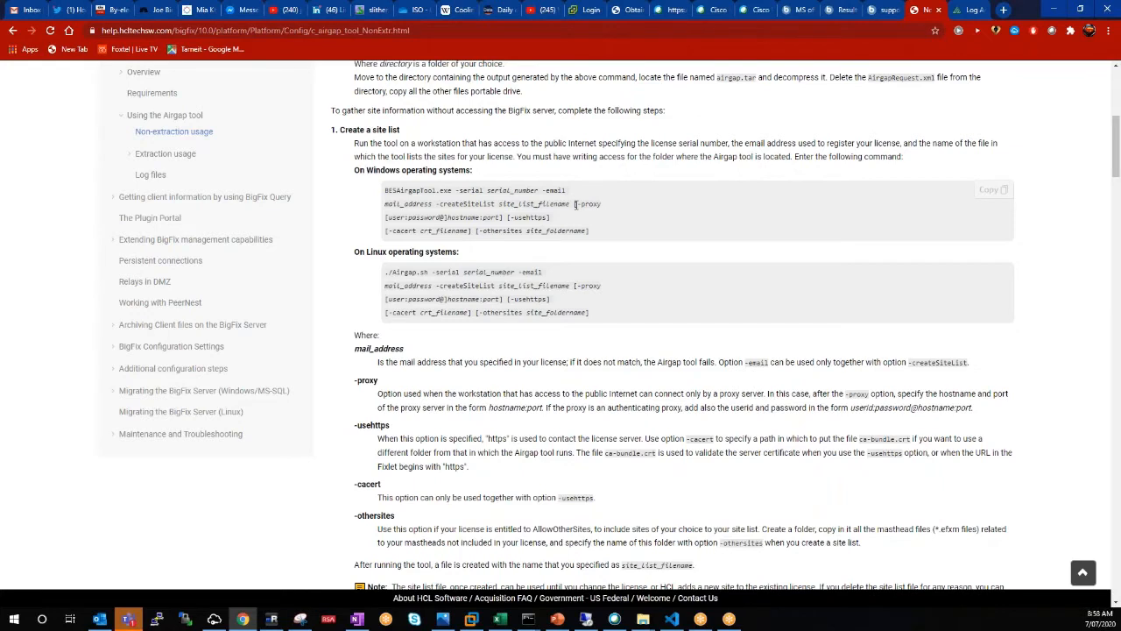
mouse_move(575, 207)
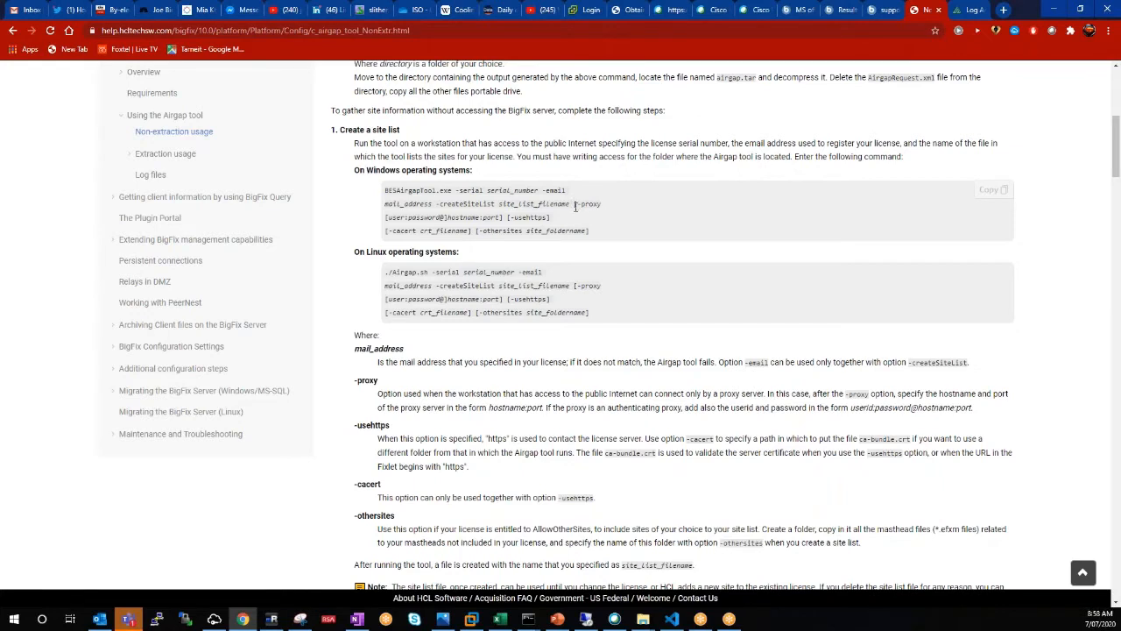
mouse_move(578, 229)
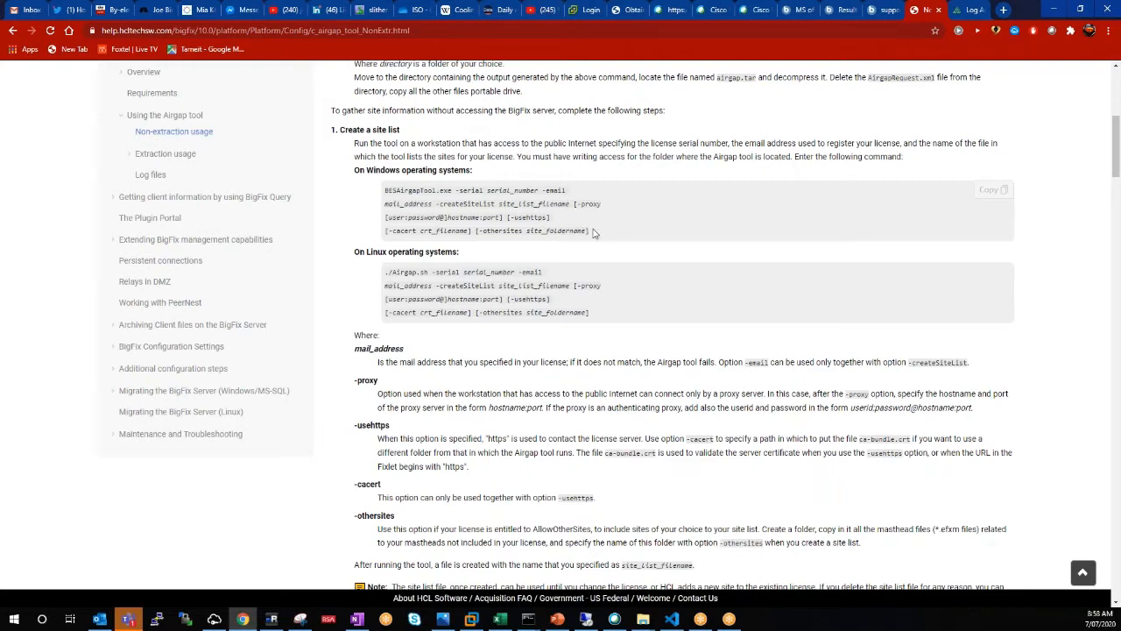
mouse_move(606, 228)
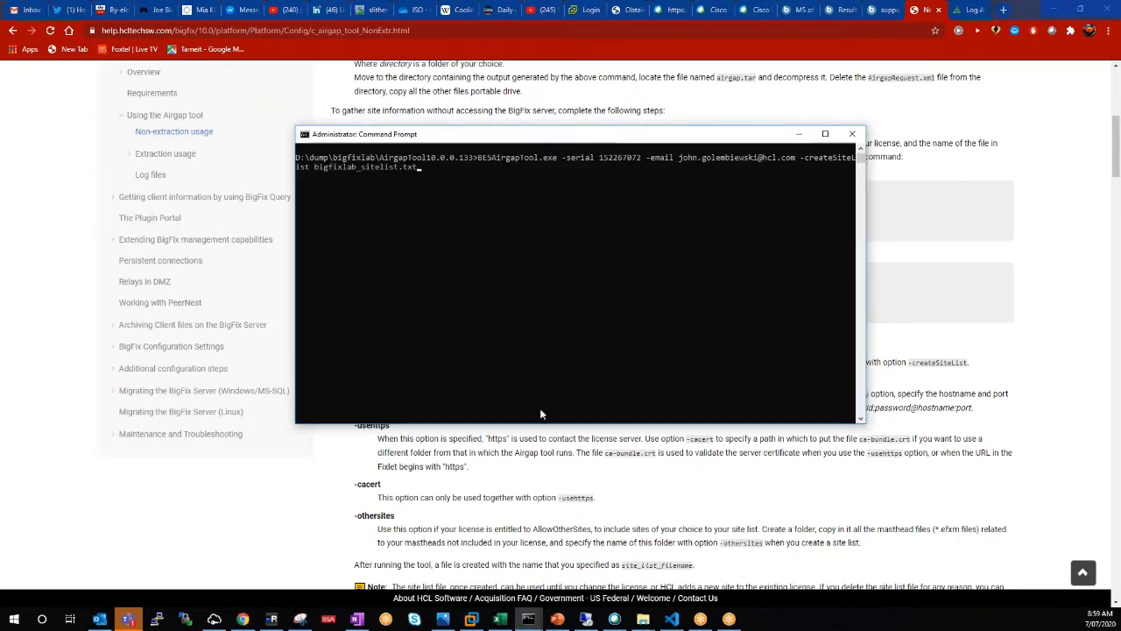
mouse_move(599, 173)
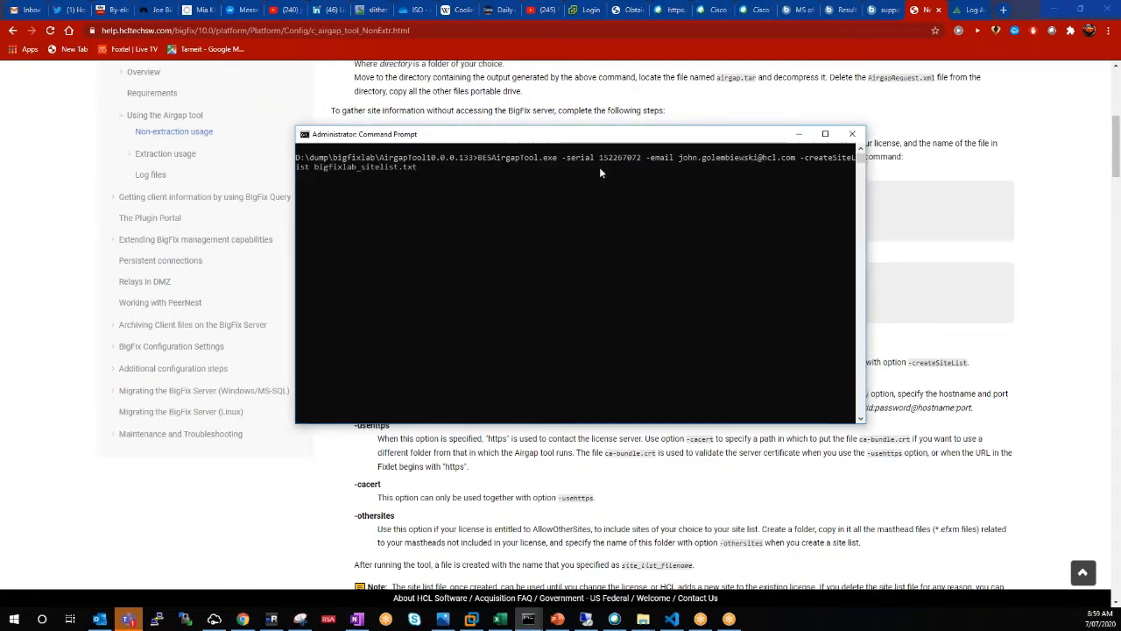
mouse_move(729, 143)
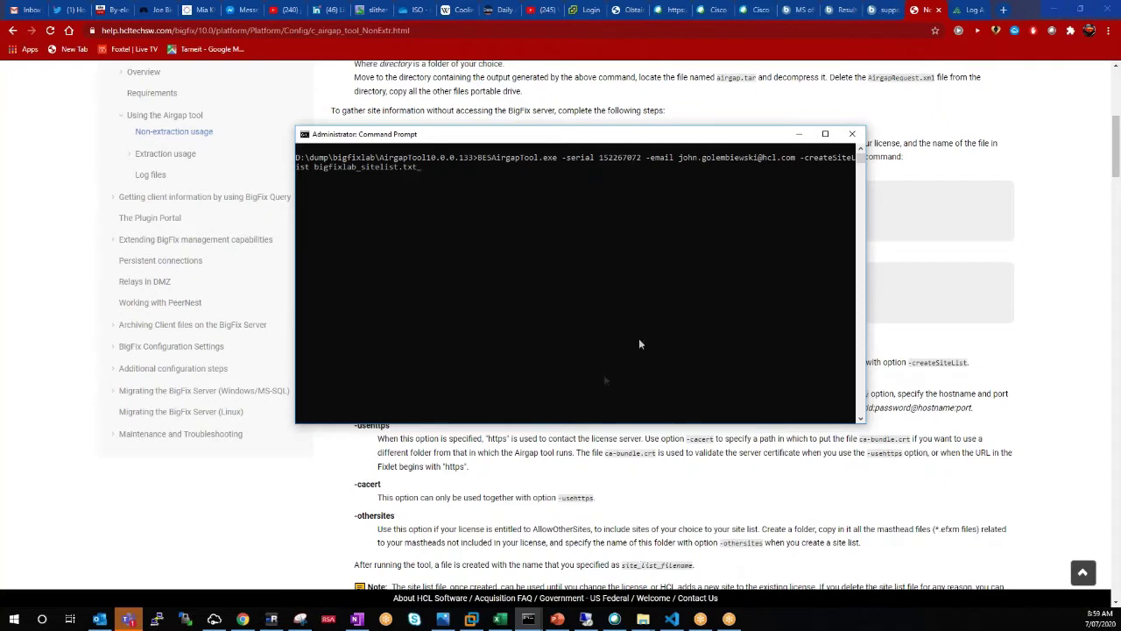
mouse_move(830, 179)
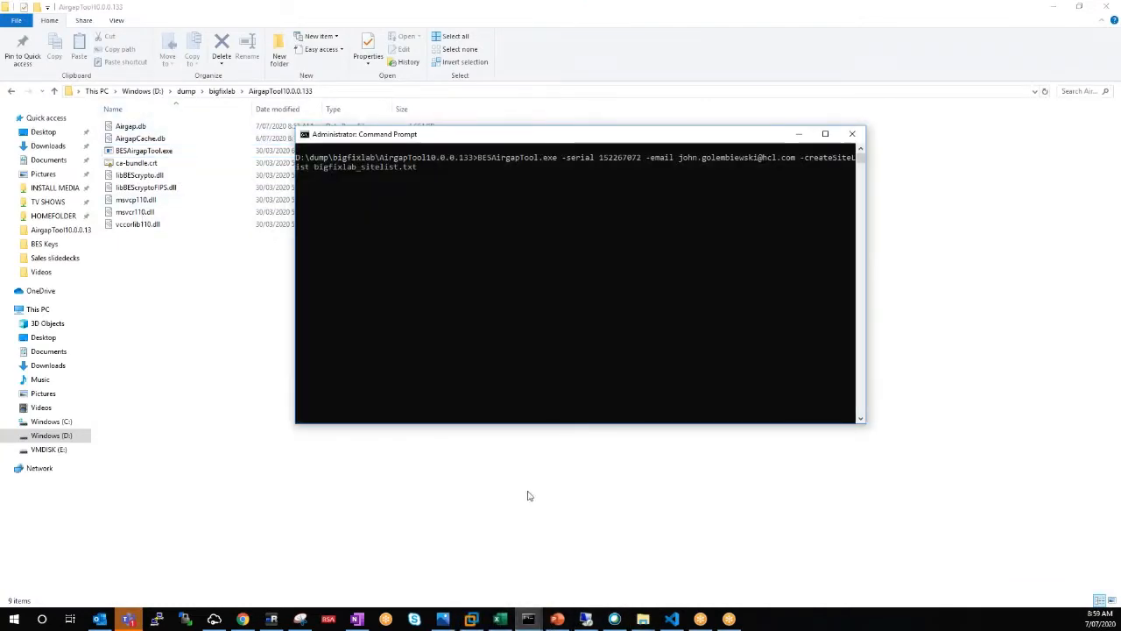
mouse_move(528, 287)
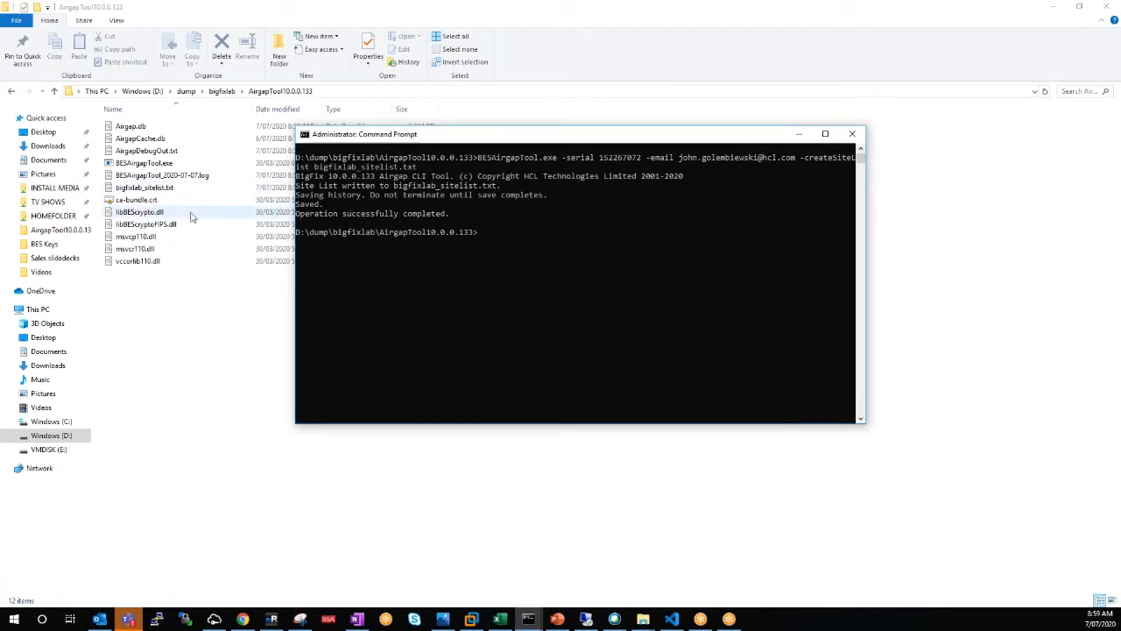
click(143, 186)
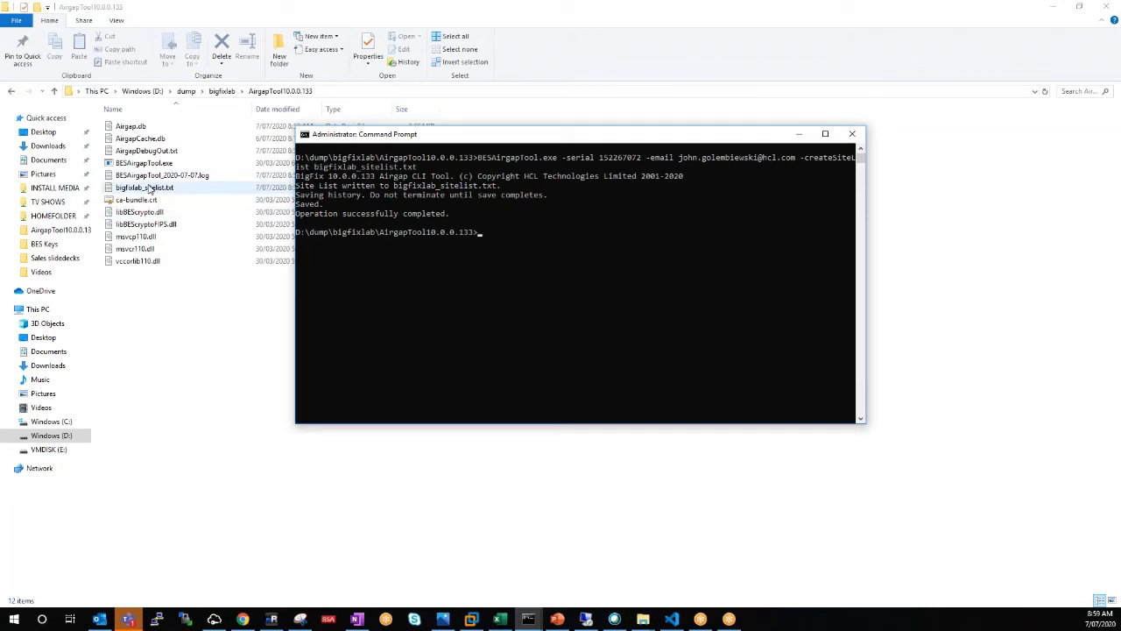
- View bigfixlab_sitelist.txt in VS Code and scroll through its gathered site URLs
right_click(144, 185)
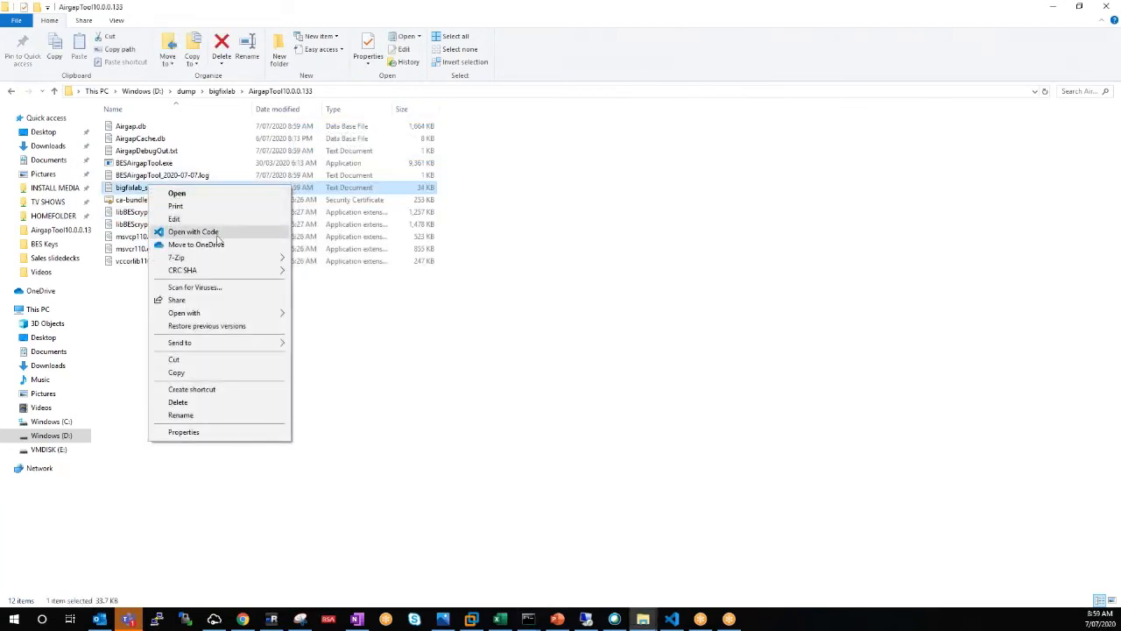
click(193, 231)
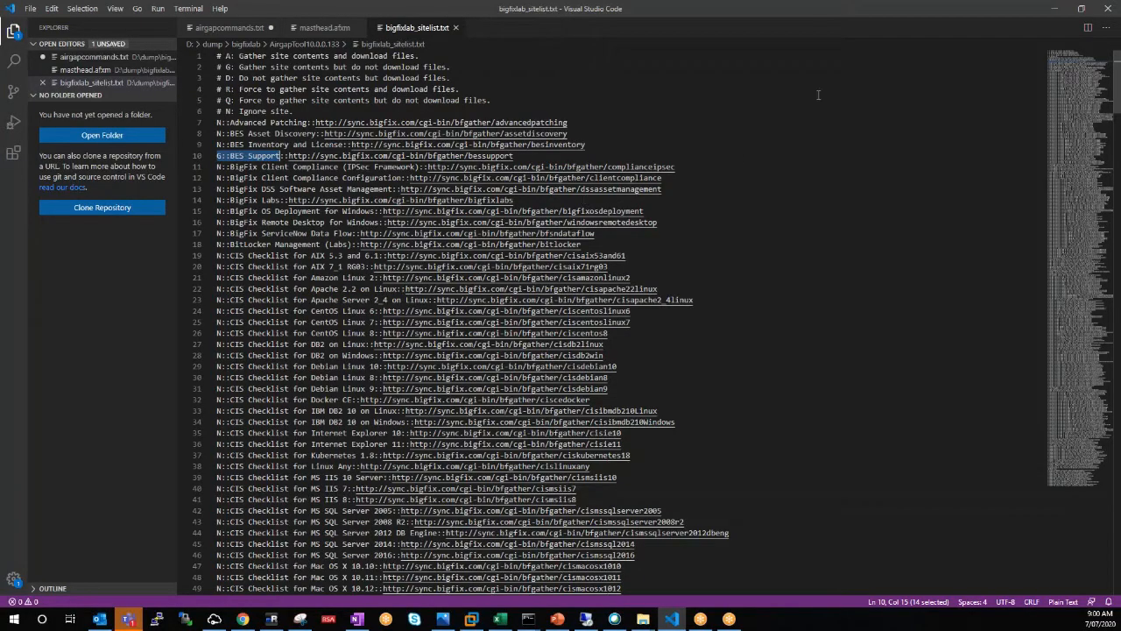
scroll(down, 3)
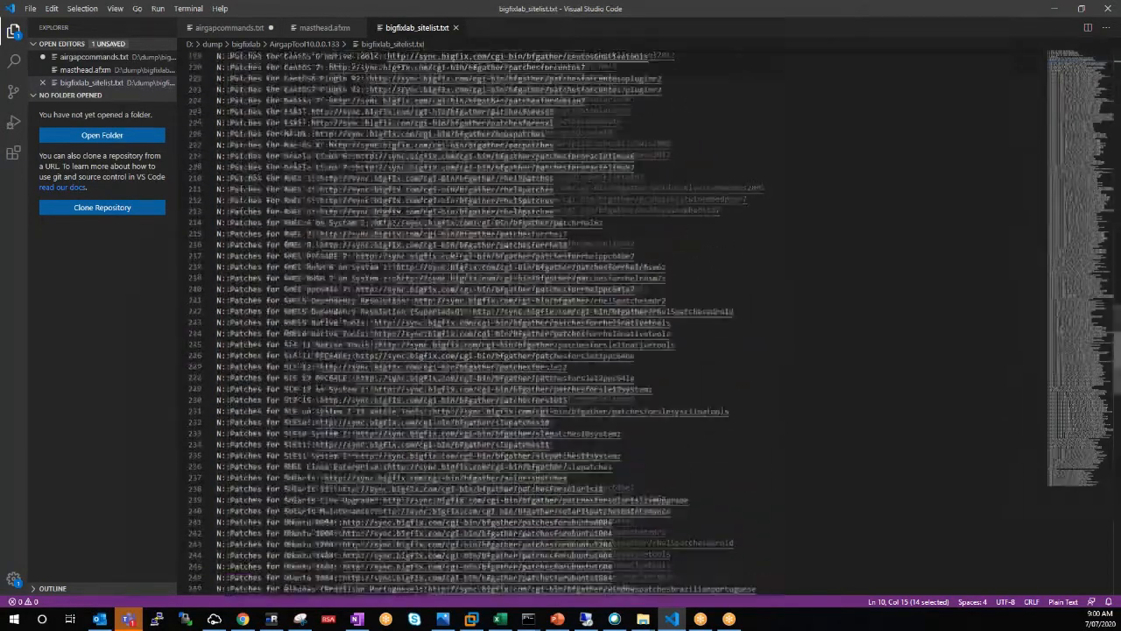
scroll(down, 3)
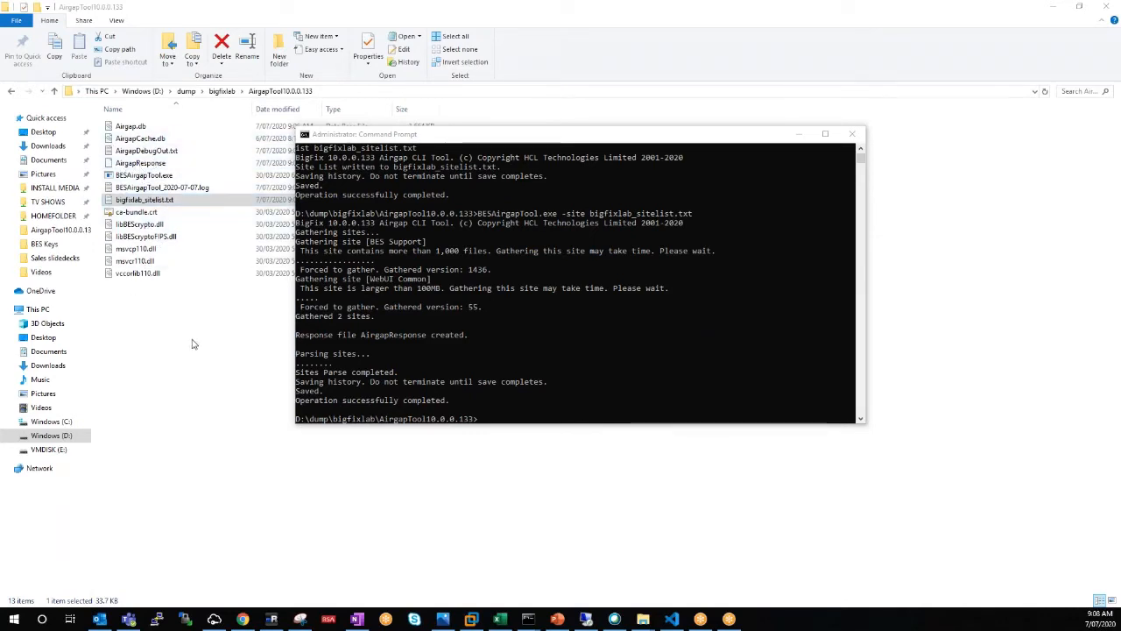
mouse_move(194, 333)
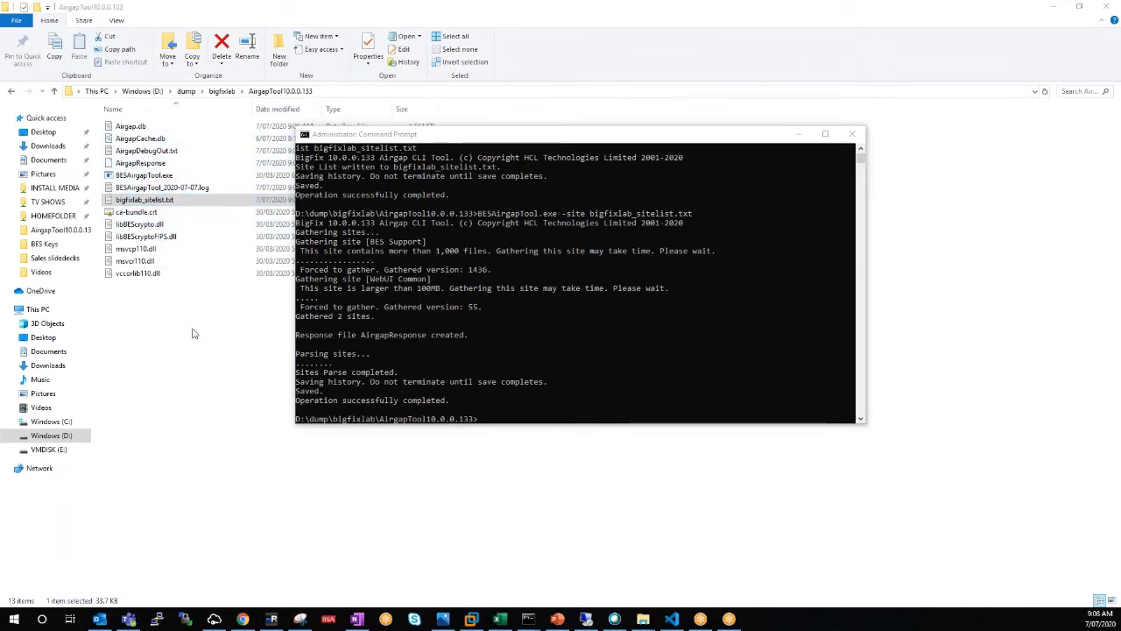
mouse_move(205, 362)
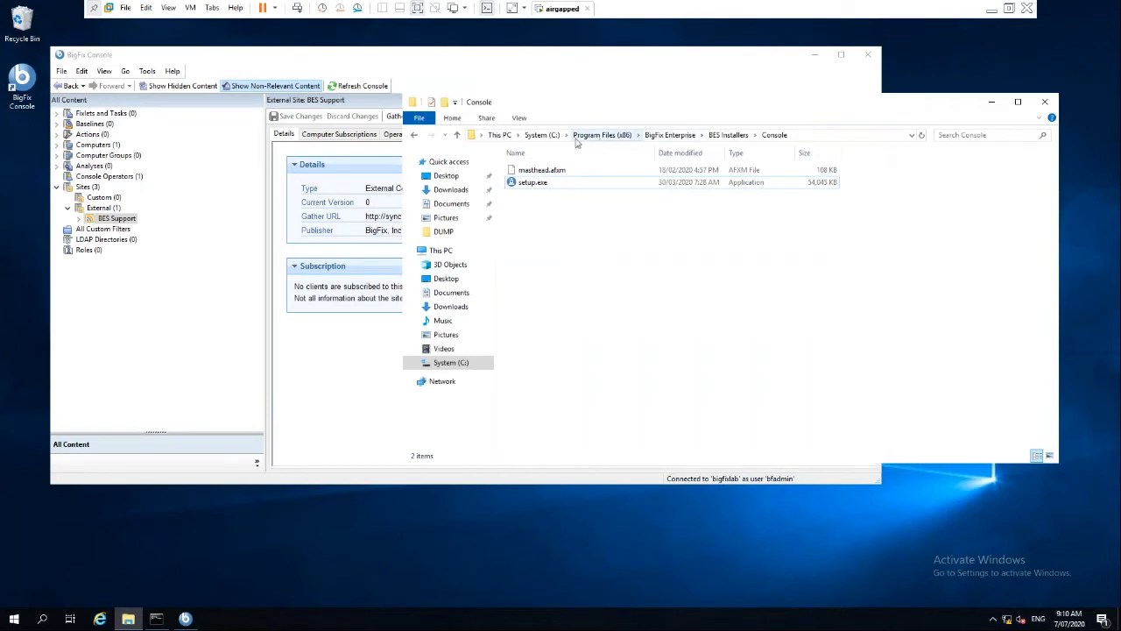
- Browse into DUMP\AirgapTool10.0.0.133 in File Explorer
click(541, 133)
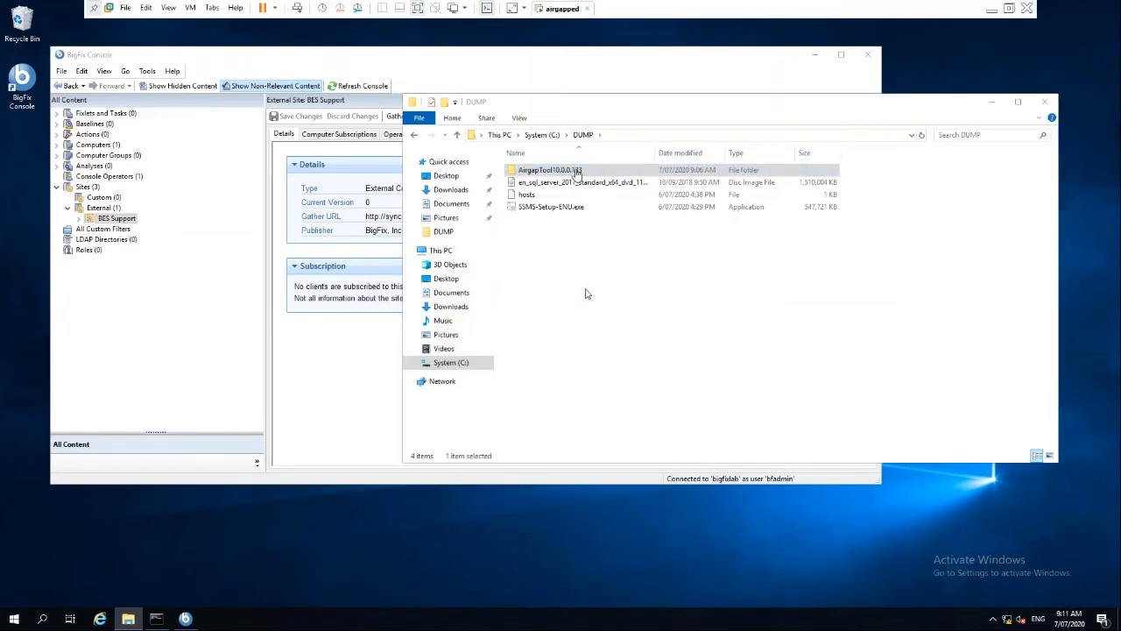
double_click(545, 168)
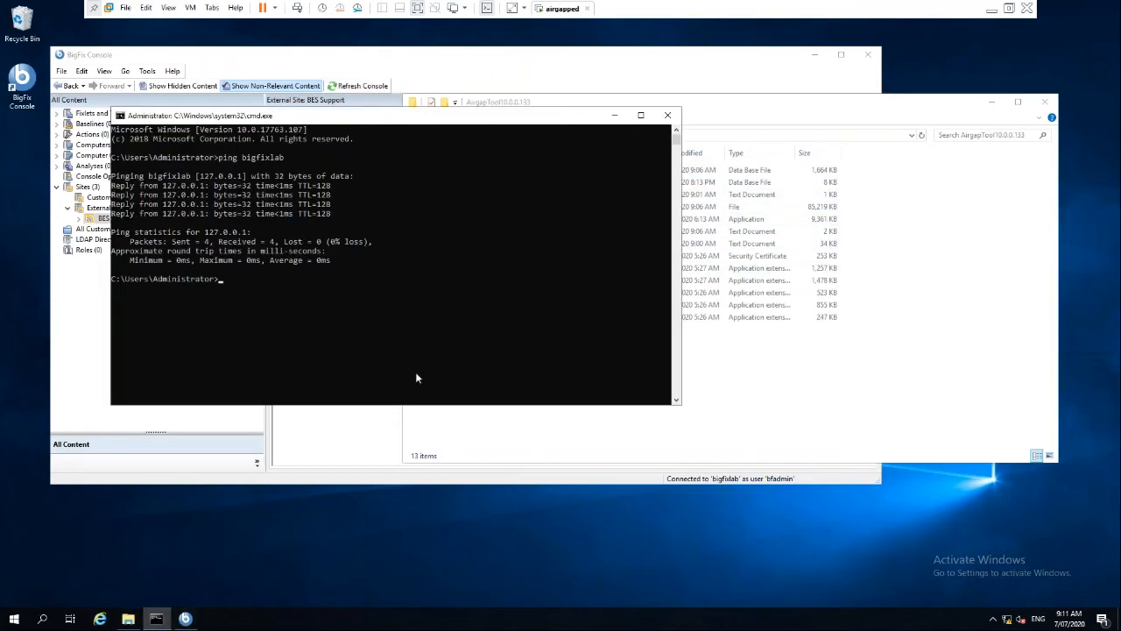
- Change directory to \dump\AirgapTool10.0.0.133 and run BESAirgapTool.exe to import the airgap response file
text(cd)
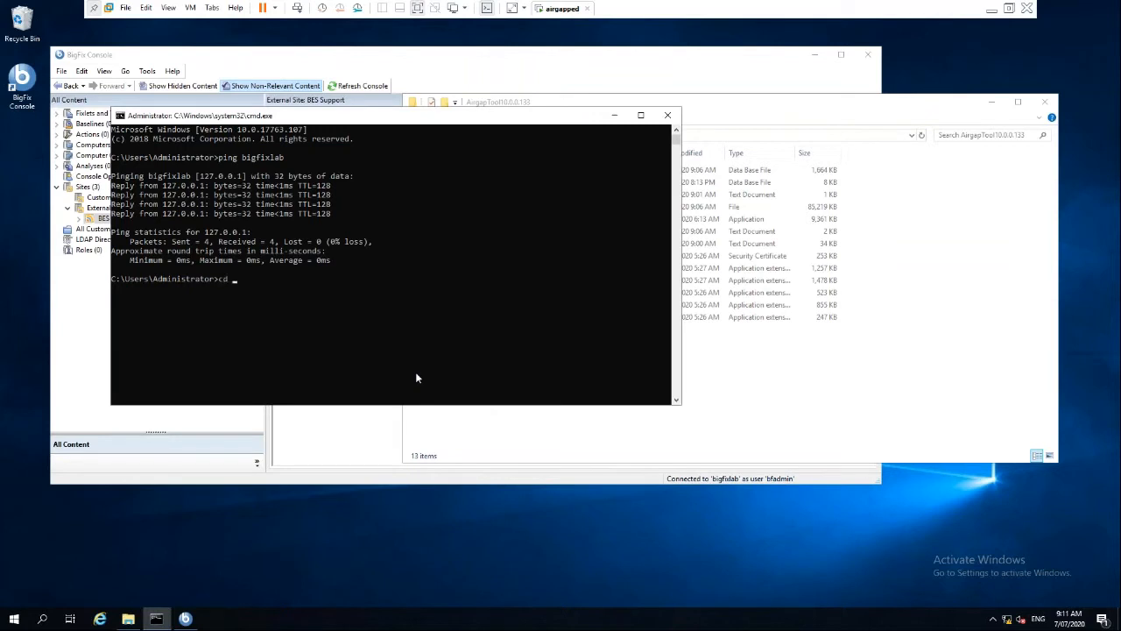
text(\)
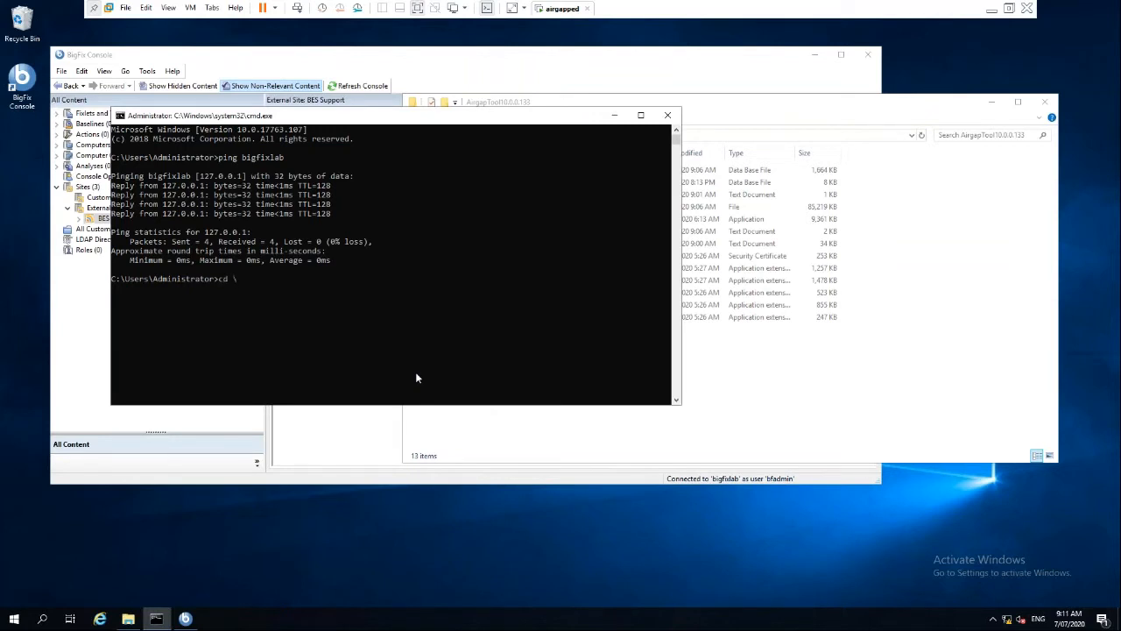
text(dump\a)
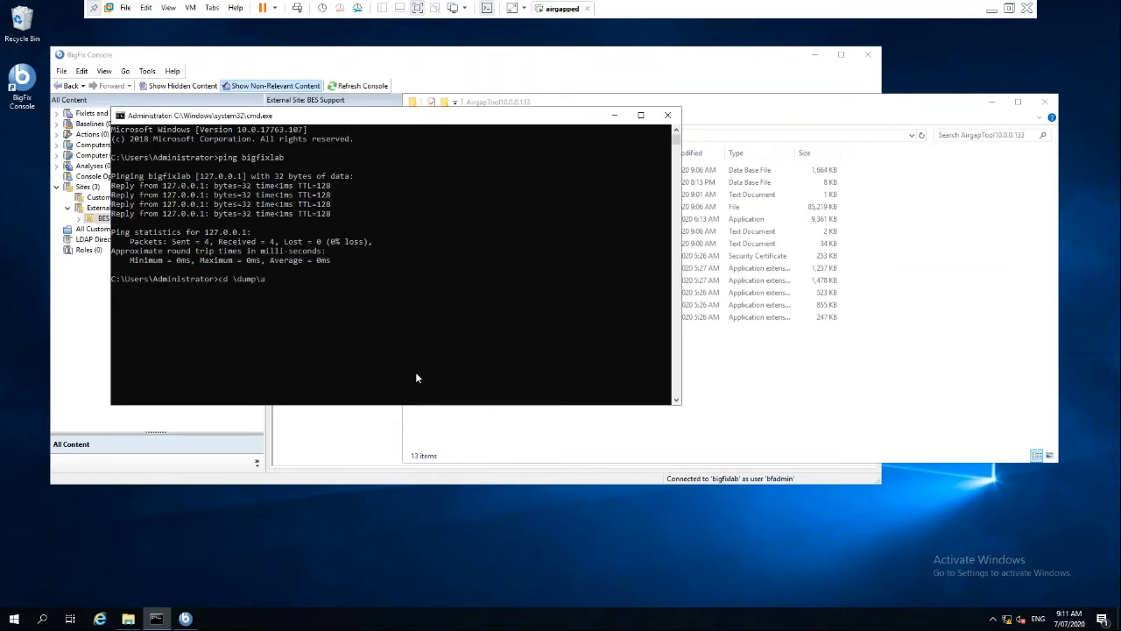
text(AirgapTool10.0.0.133)
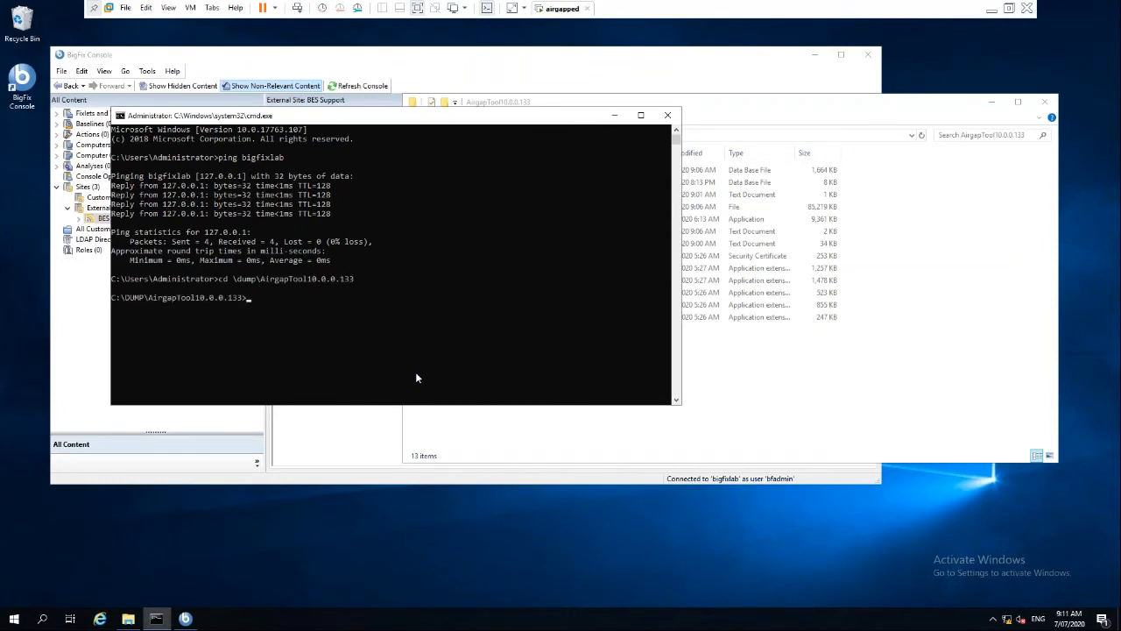
text(besa)
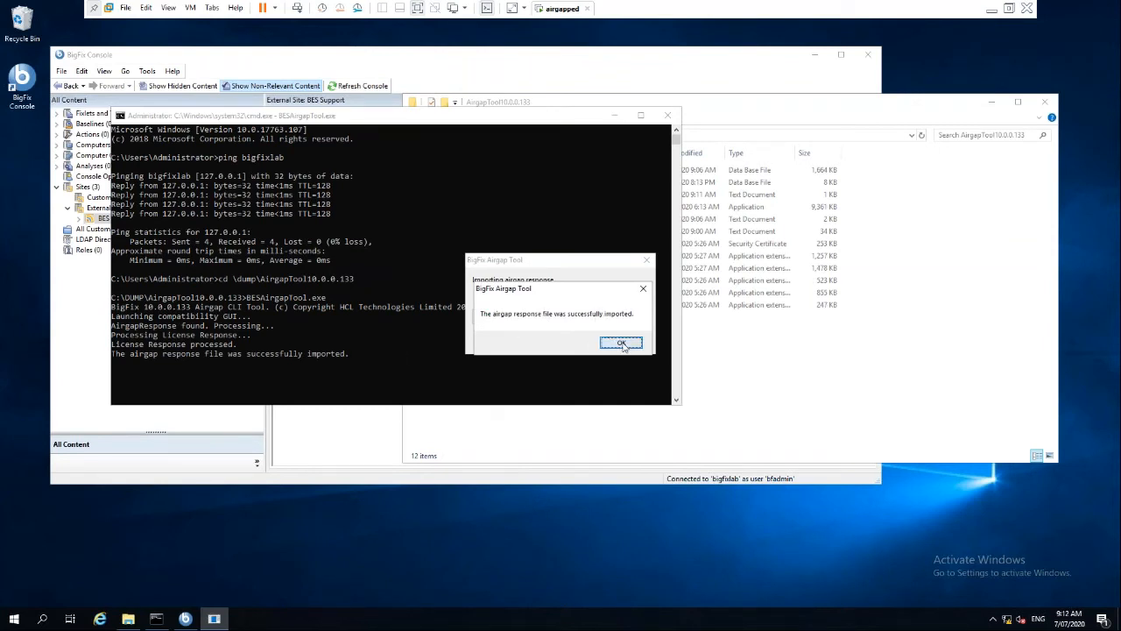
- Dismiss the success message and open GatherDB.log from Program Files (x86)\BigFix Enterprise\BES Server\GatherDBData
click(620, 342)
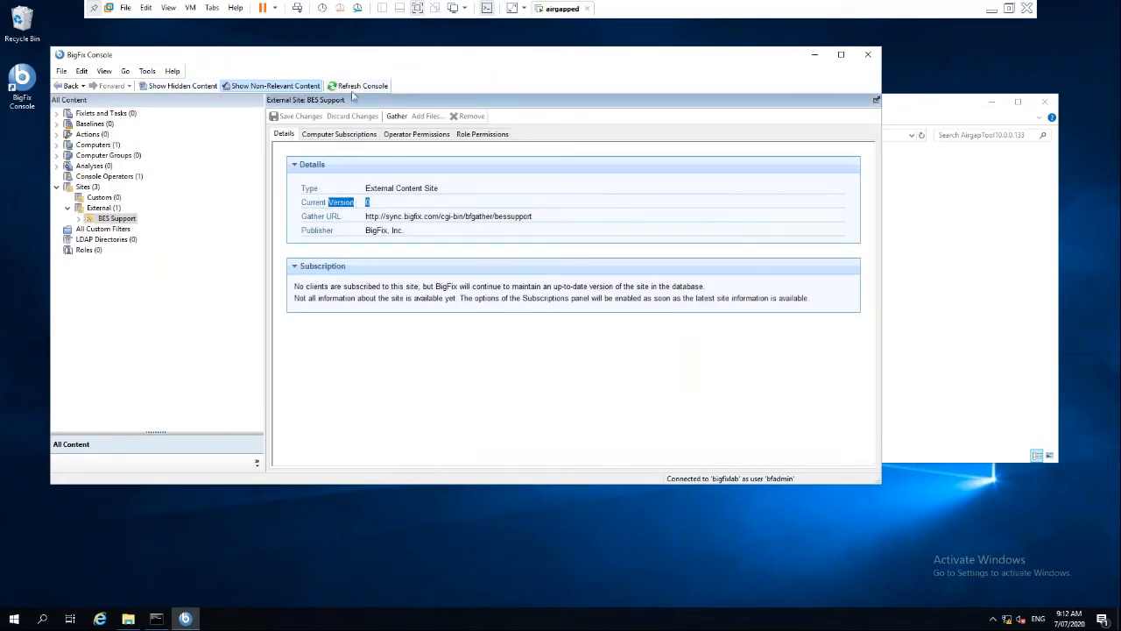
mouse_move(988, 203)
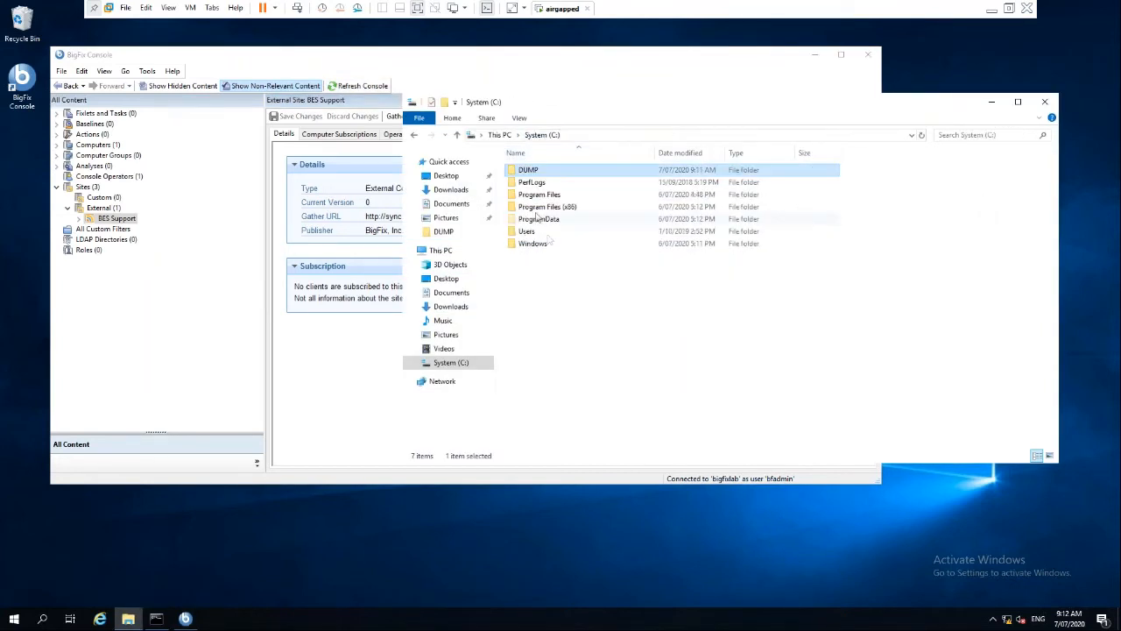
double_click(547, 206)
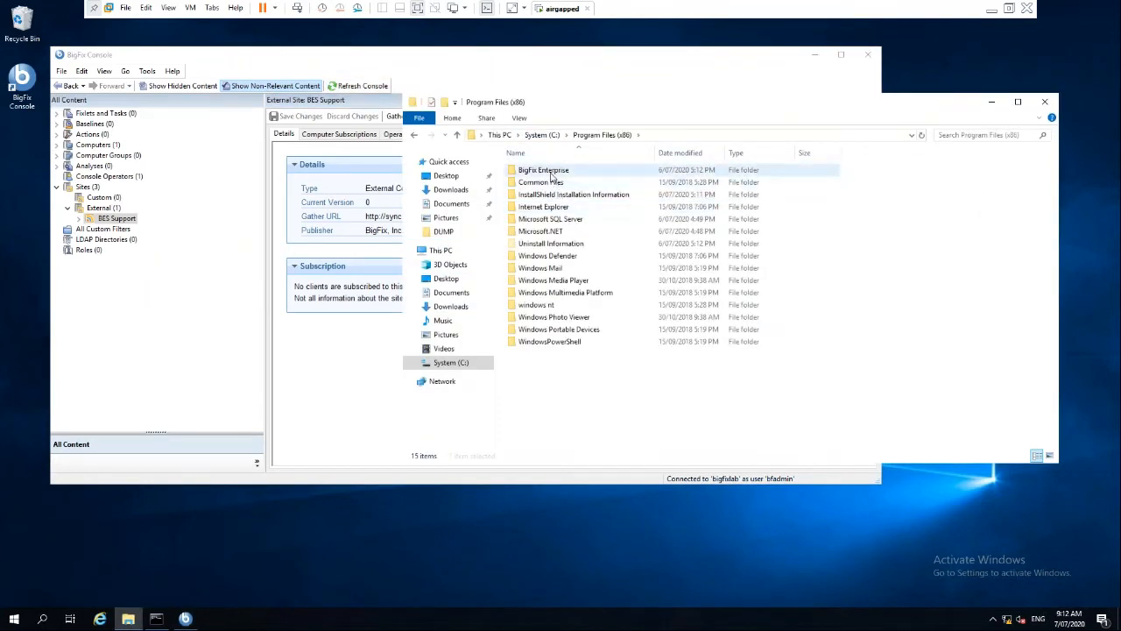
double_click(542, 168)
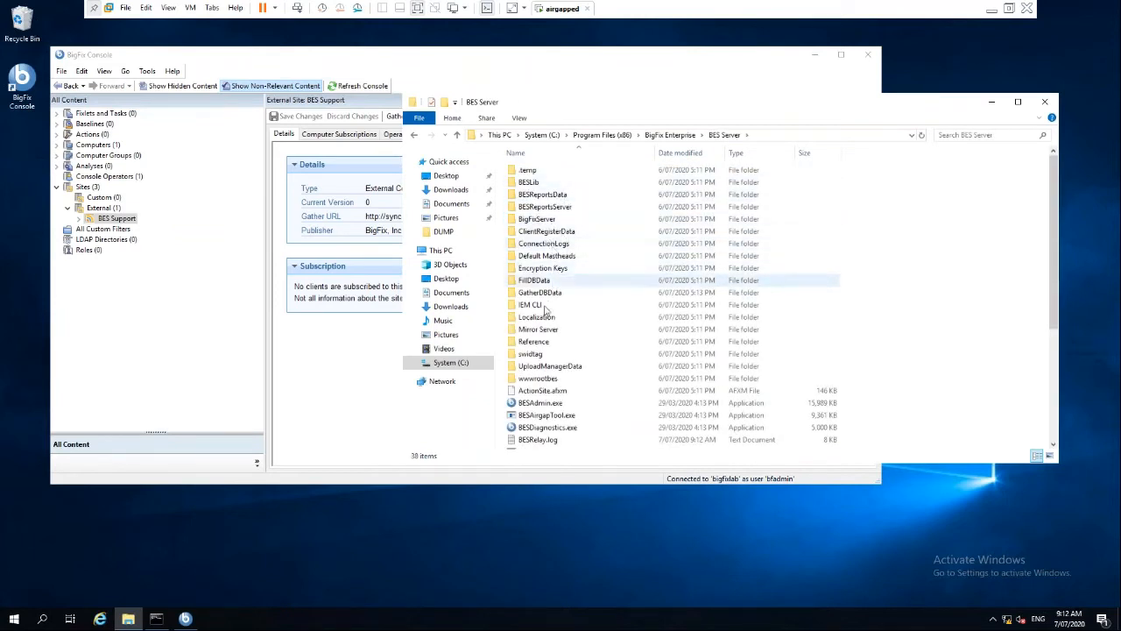
double_click(539, 291)
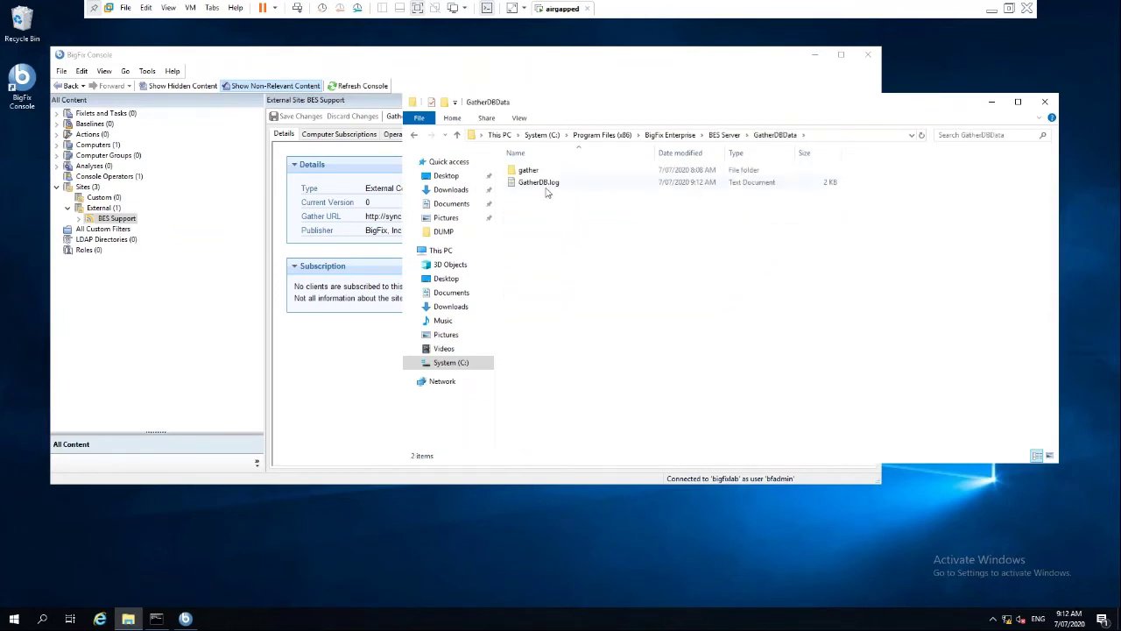
double_click(533, 180)
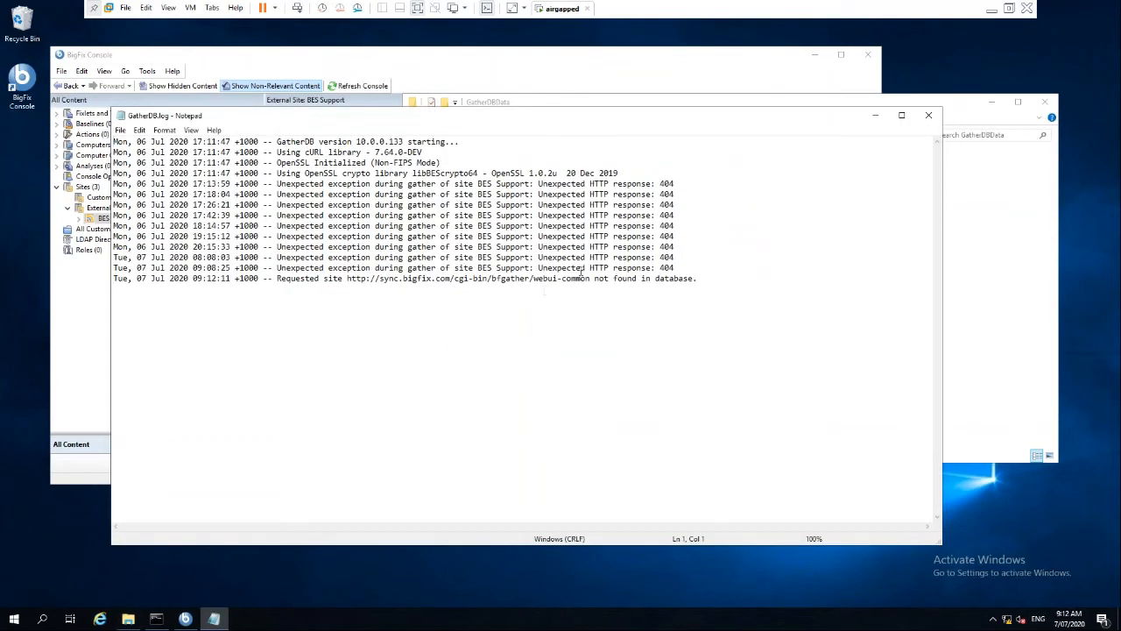
mouse_move(606, 298)
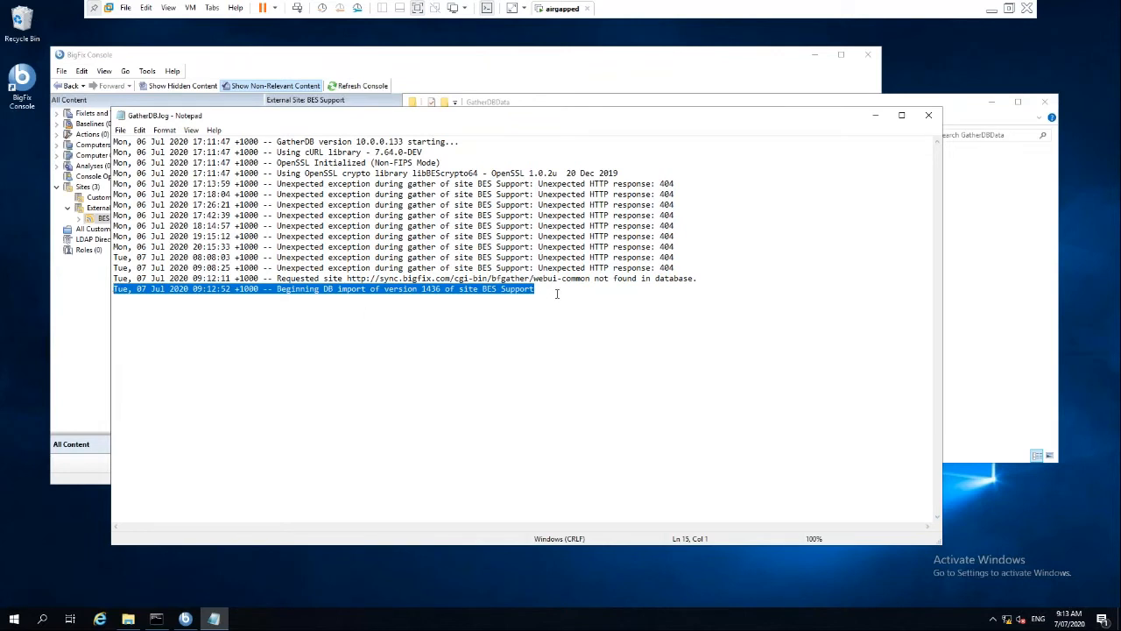
- Select the log line reporting the DB import of BES Support version 1436
click(557, 289)
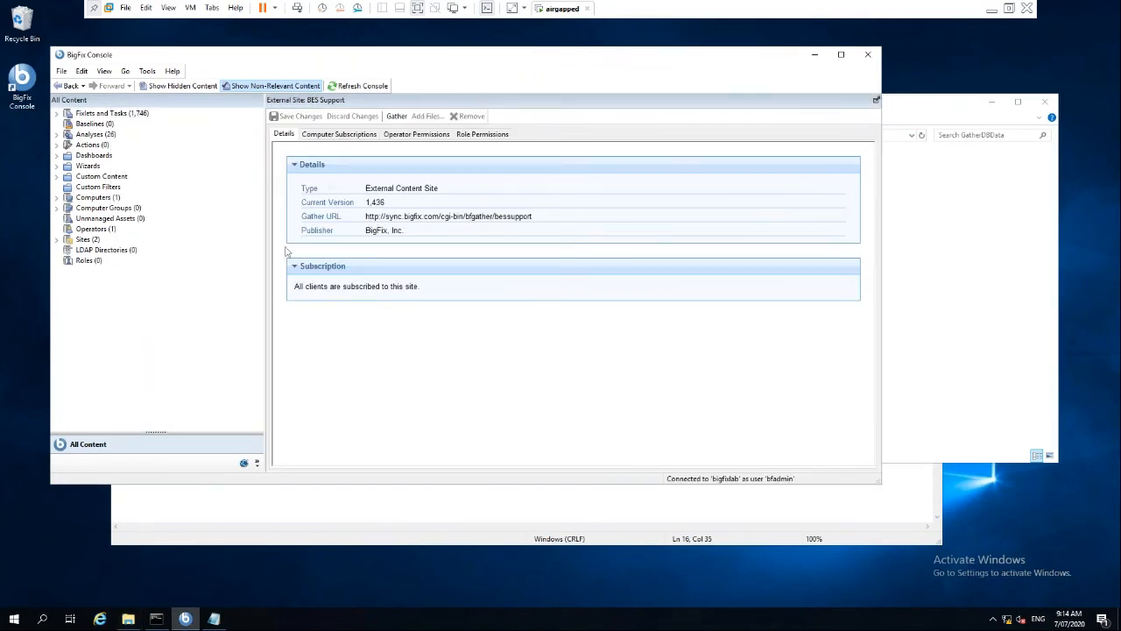
- Expand Sites > External Sites > BES Support and list its Fixlets and Tasks
click(56, 239)
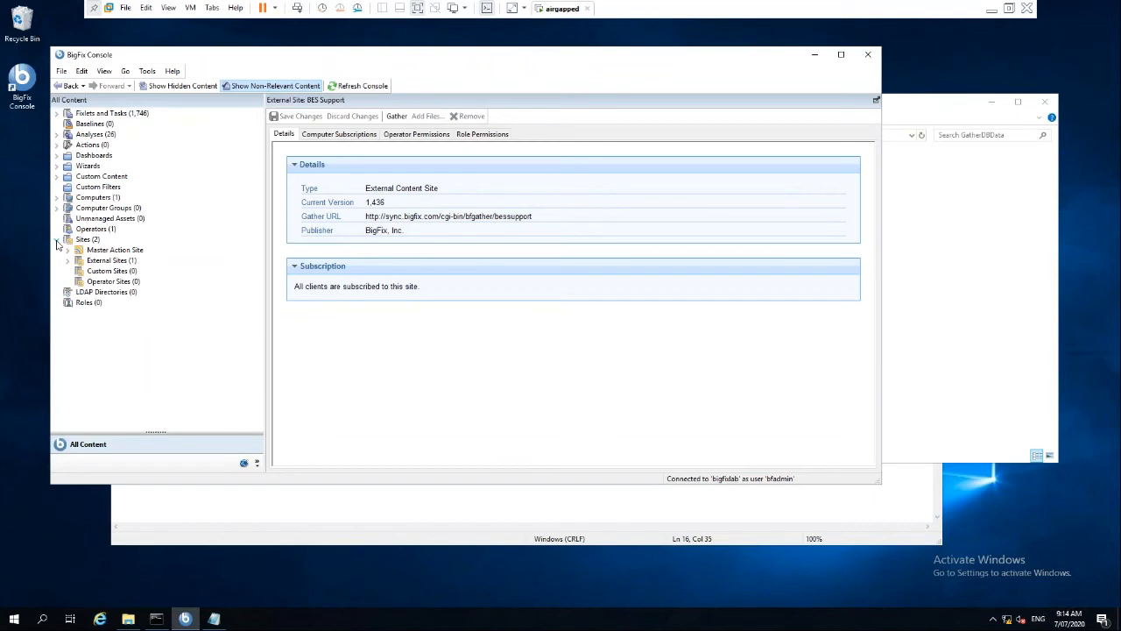
click(66, 259)
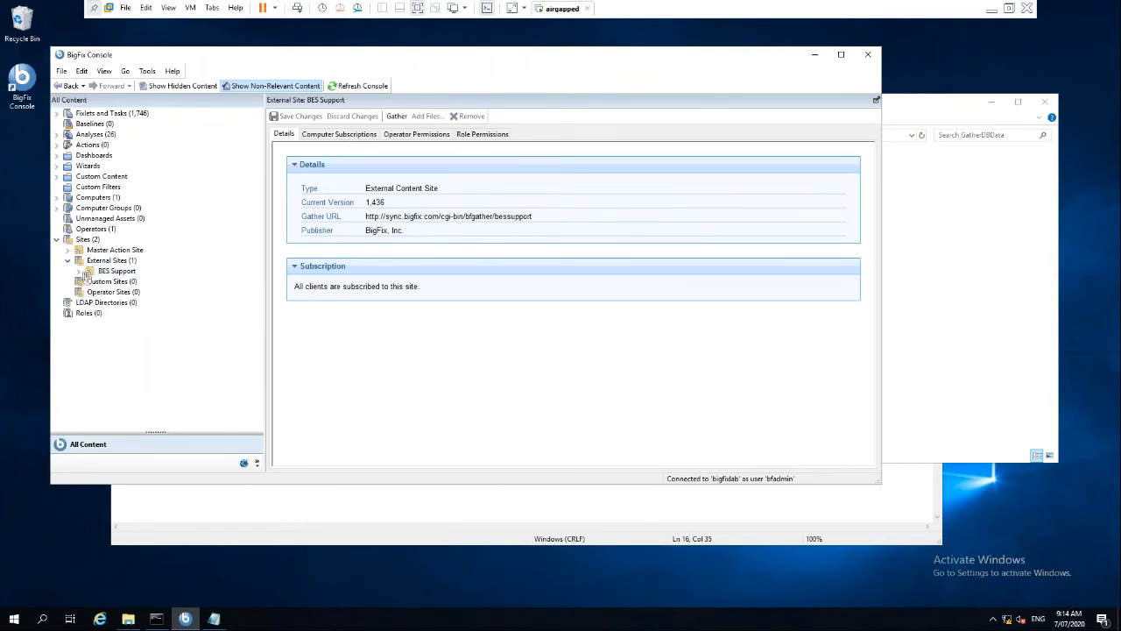
click(114, 269)
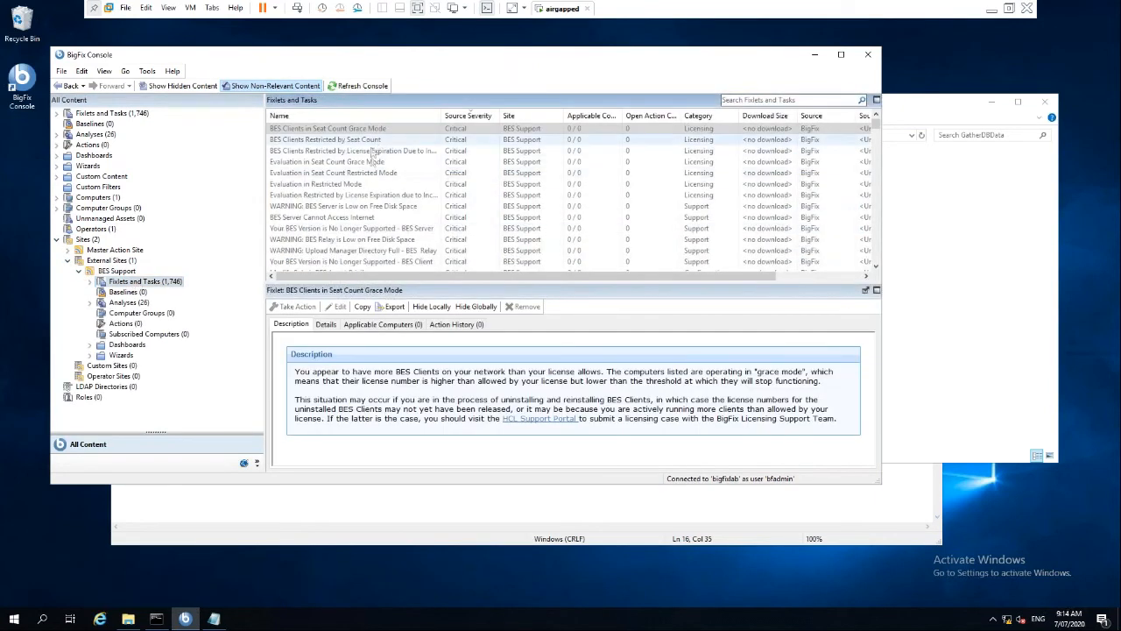
scroll(down, 3)
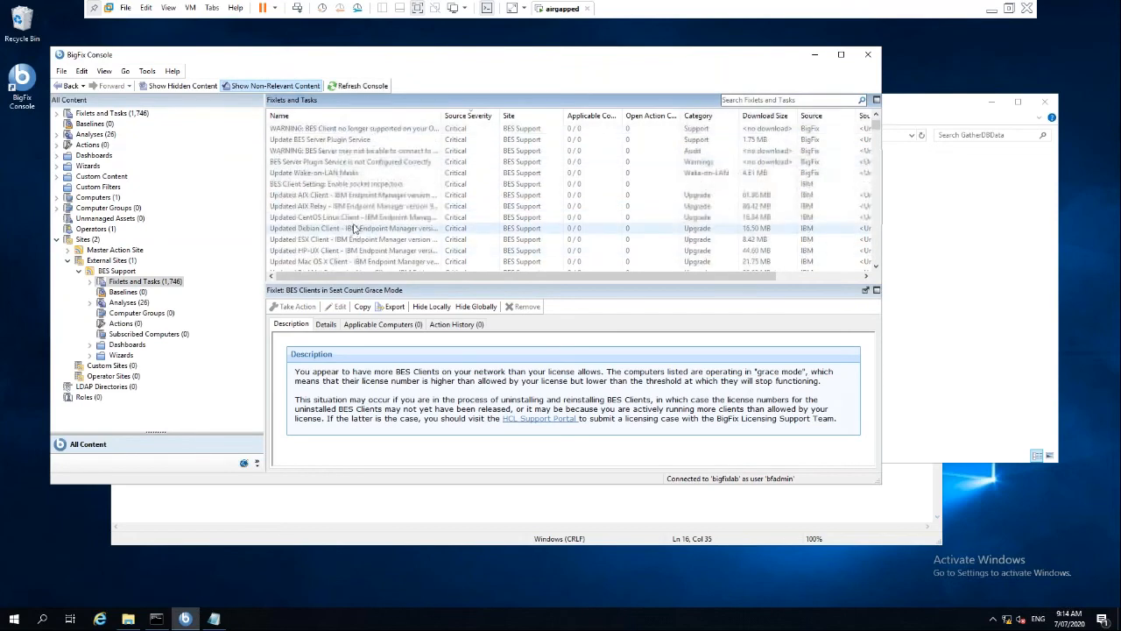